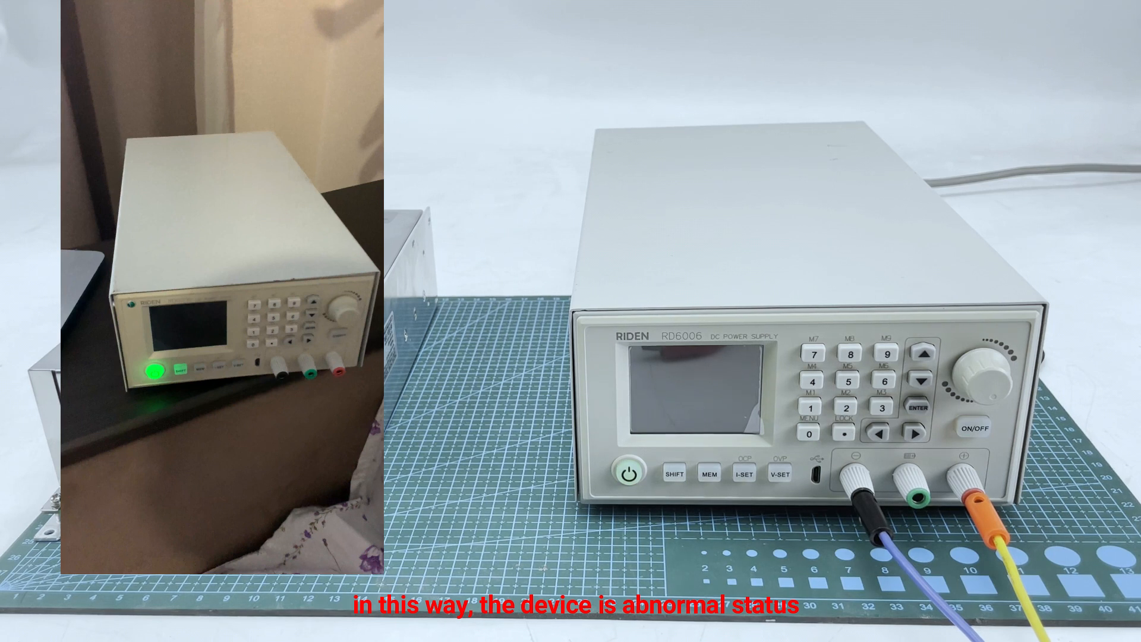
pyautogui.click(627, 472)
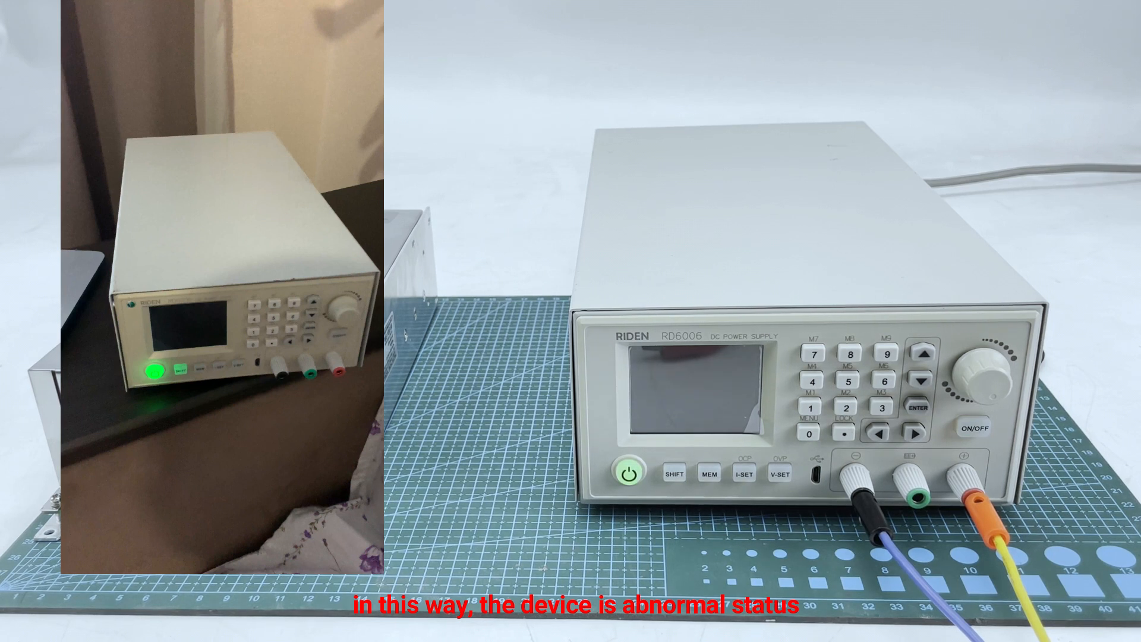